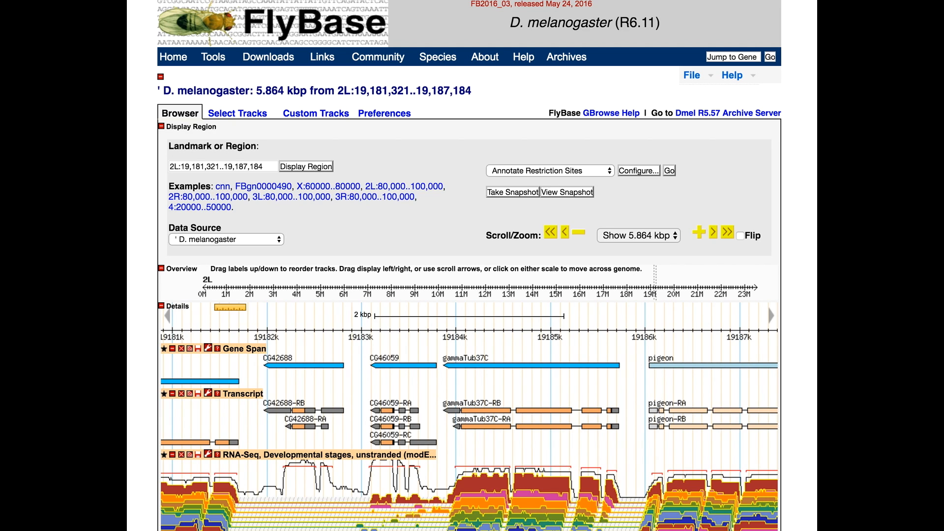
Switch the RNA-Seq developmental stages track's signal scaling from log2 to linear.
scroll("down", 3)
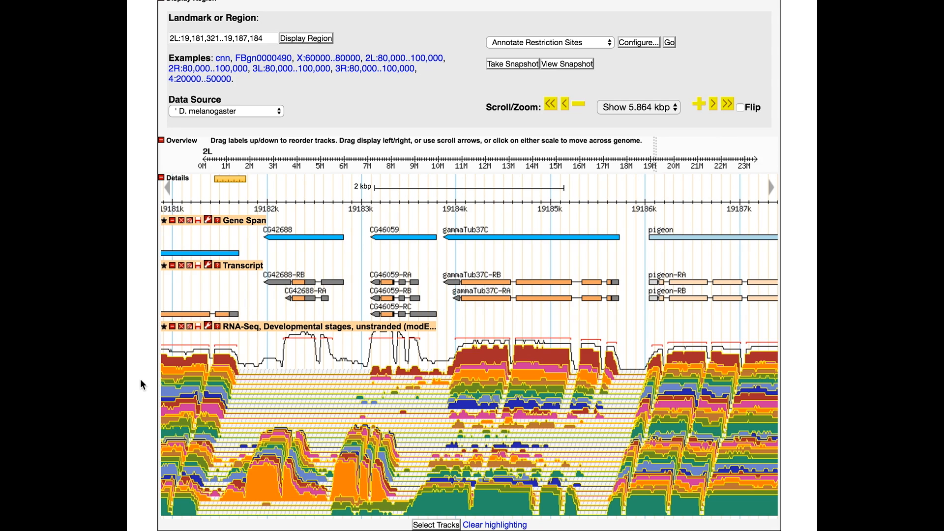
mouse_move(765, 360)
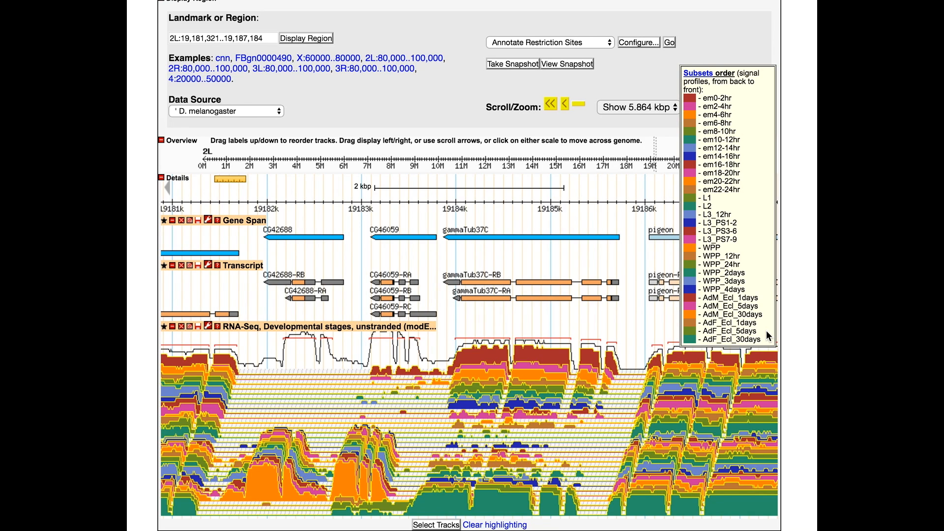
mouse_move(769, 302)
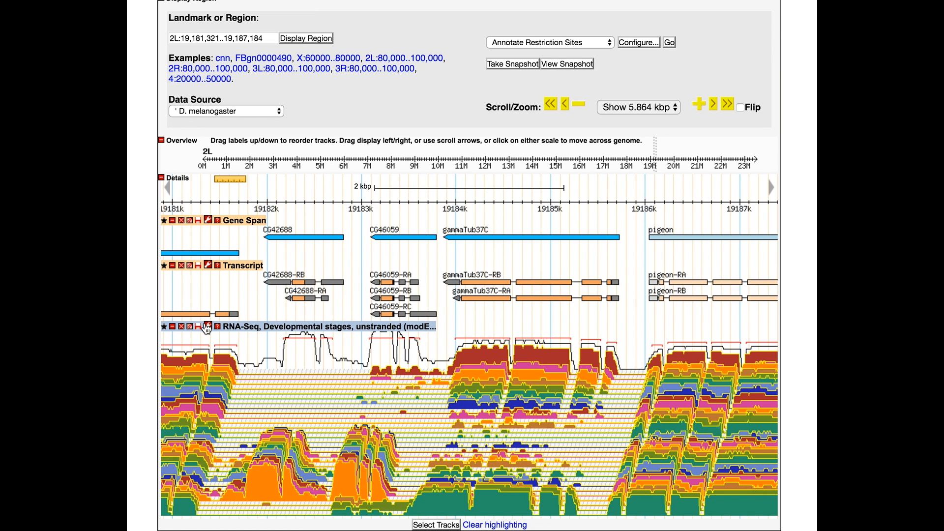
mouse_move(208, 327)
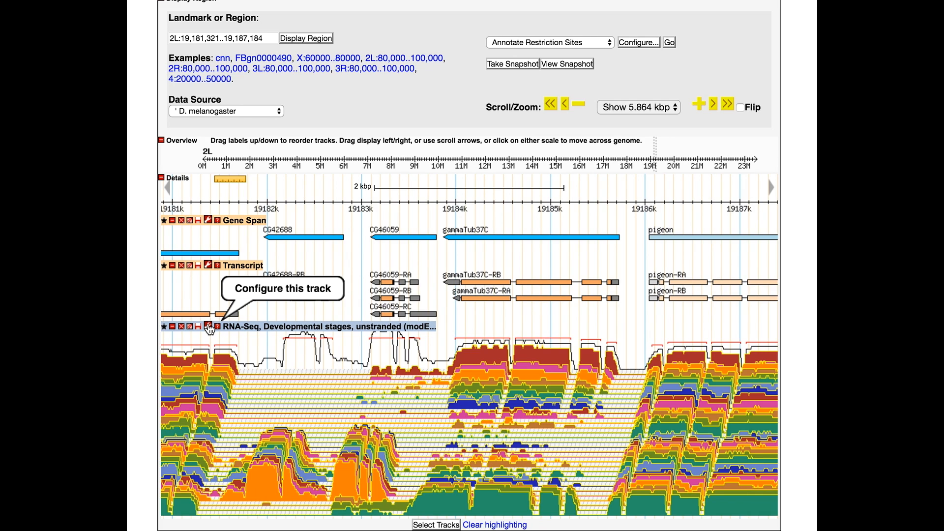
left_click(209, 327)
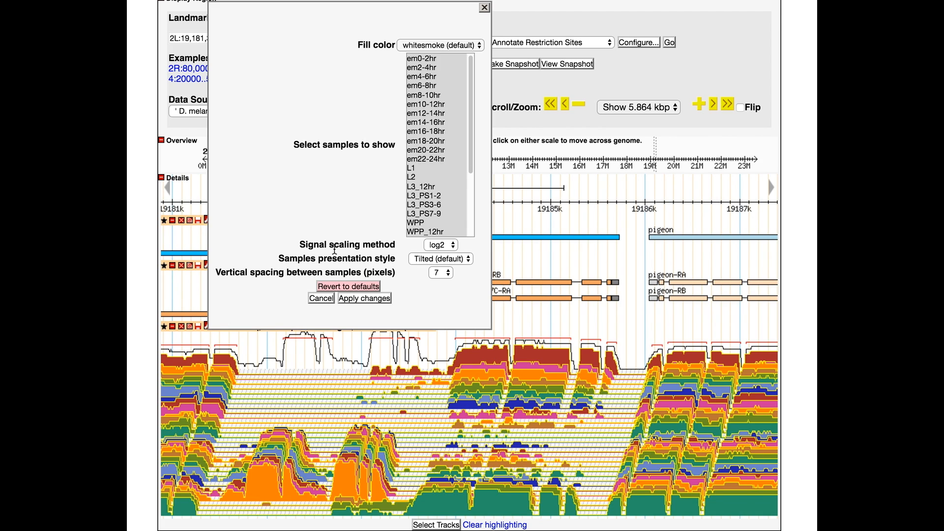
left_click(440, 245)
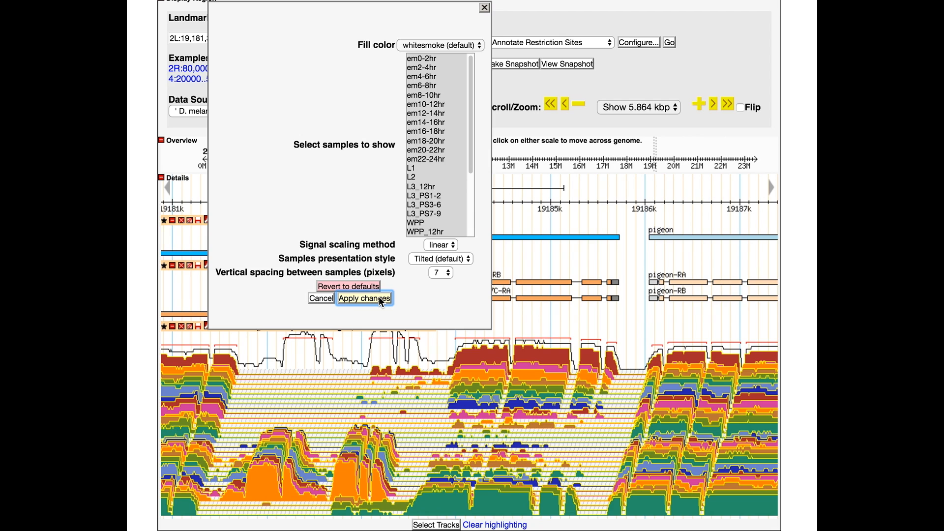
left_click(364, 298)
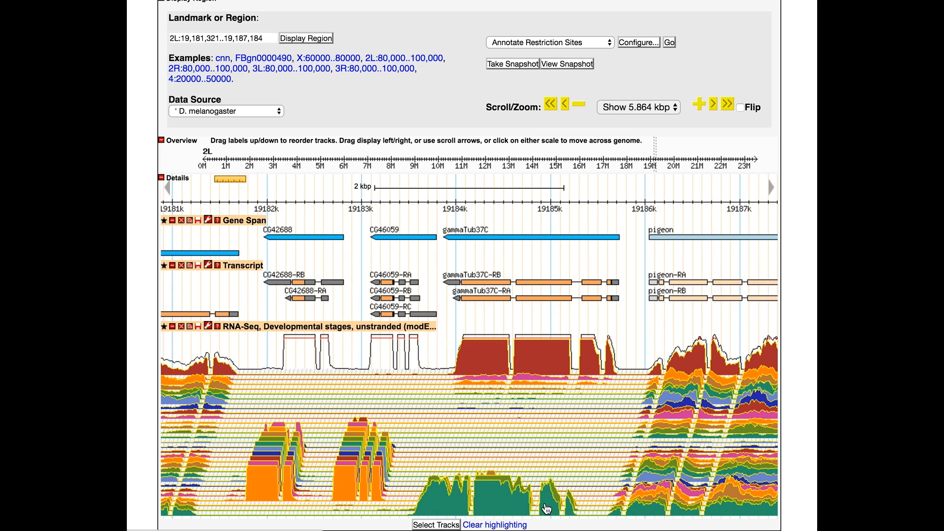
mouse_move(633, 357)
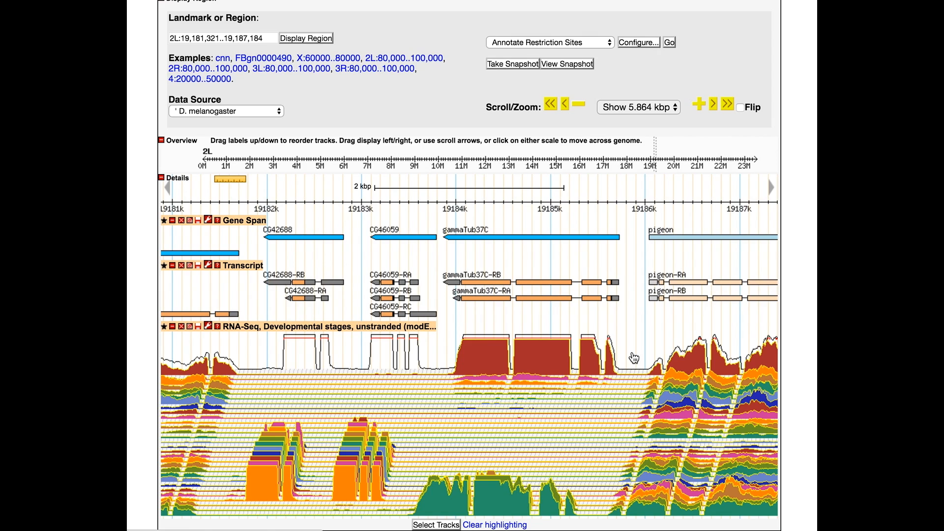
mouse_move(627, 252)
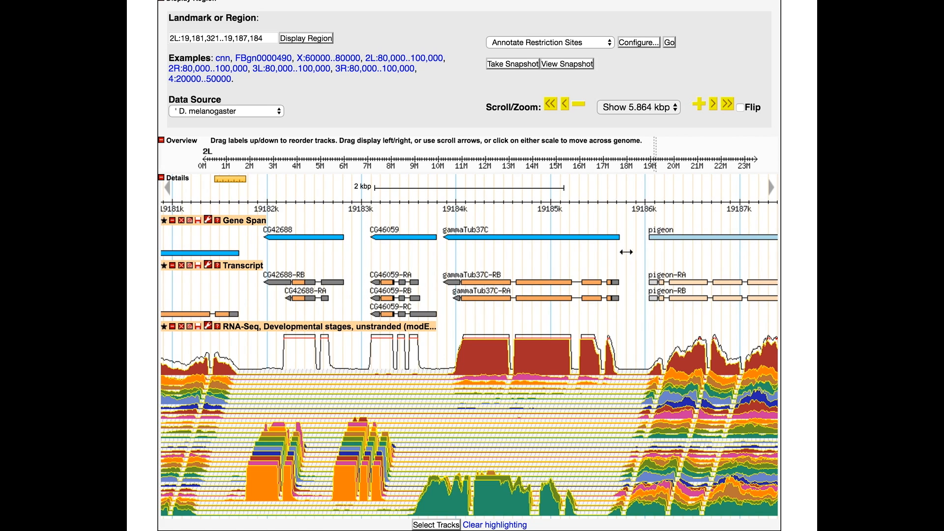
mouse_move(613, 245)
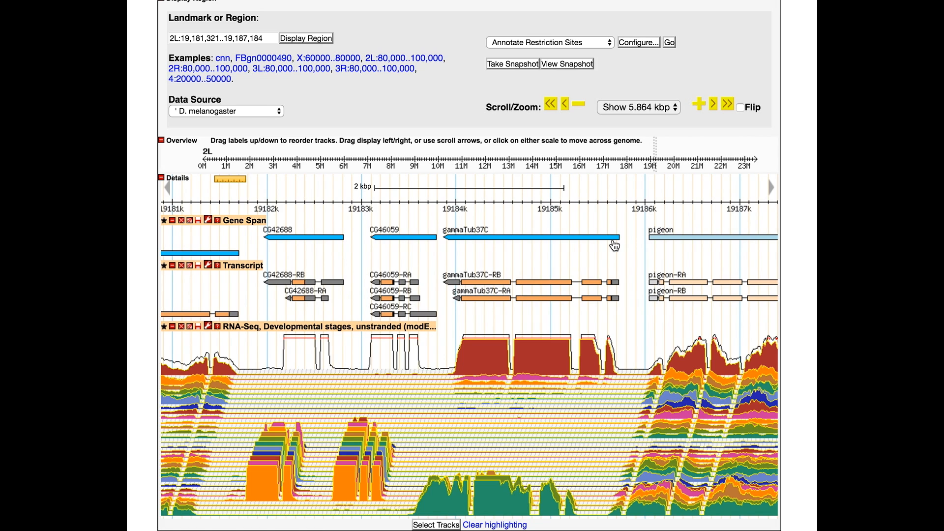
mouse_move(608, 239)
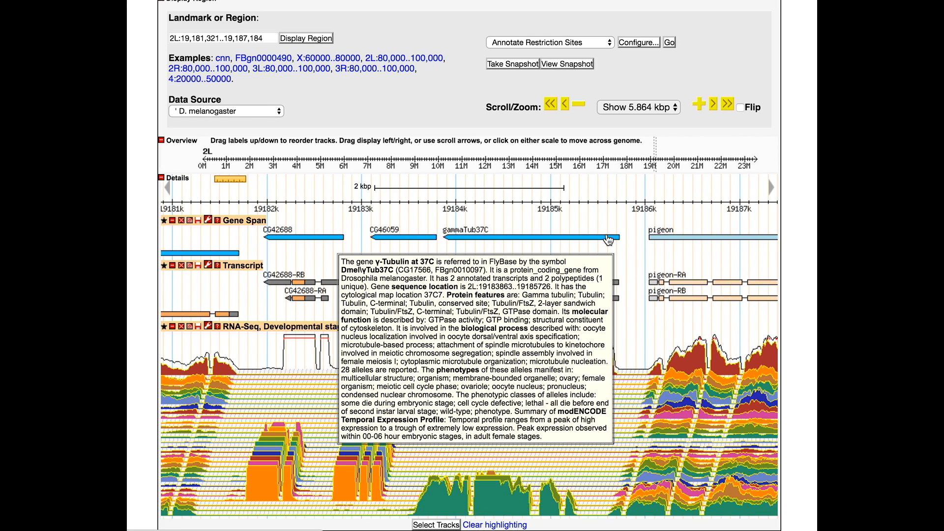
Open the gammaTub37C gene report and scroll to its Expression Data sections.
left_click(605, 238)
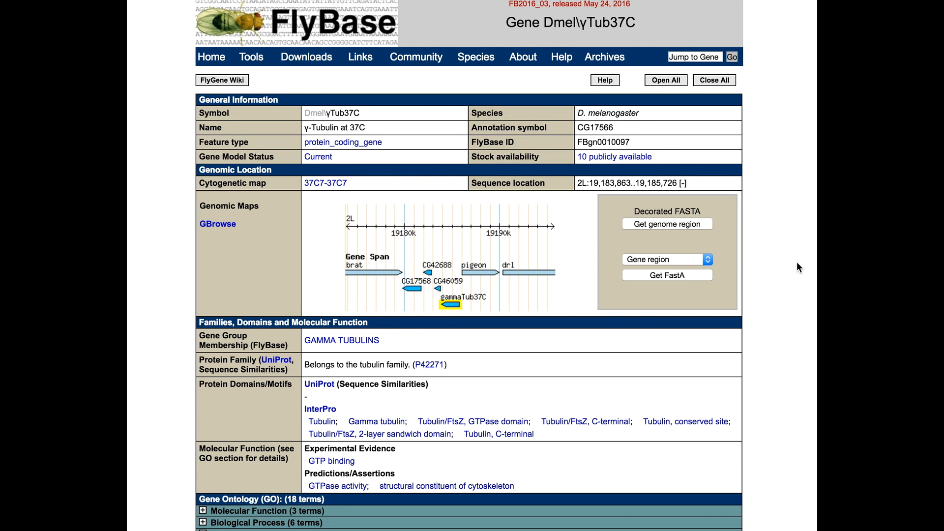
scroll("down", 3)
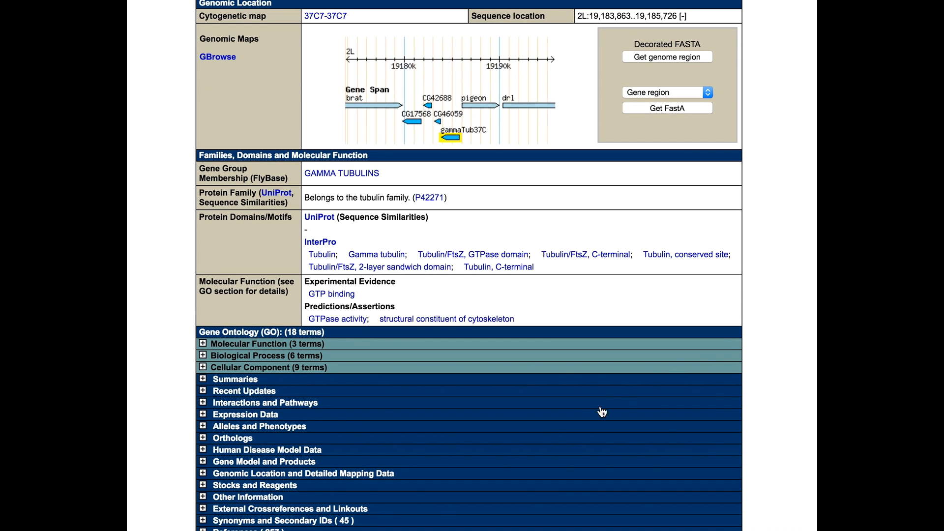
mouse_move(267, 419)
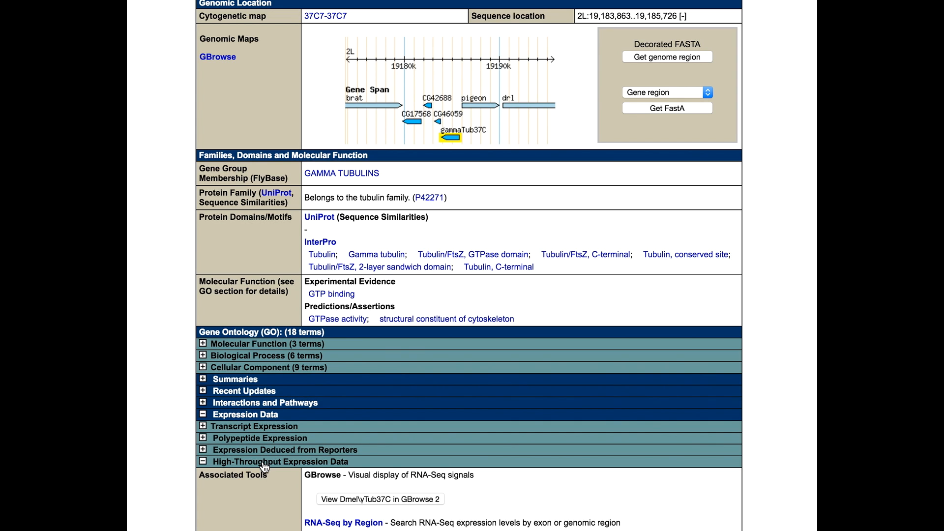
scroll("down", 3)
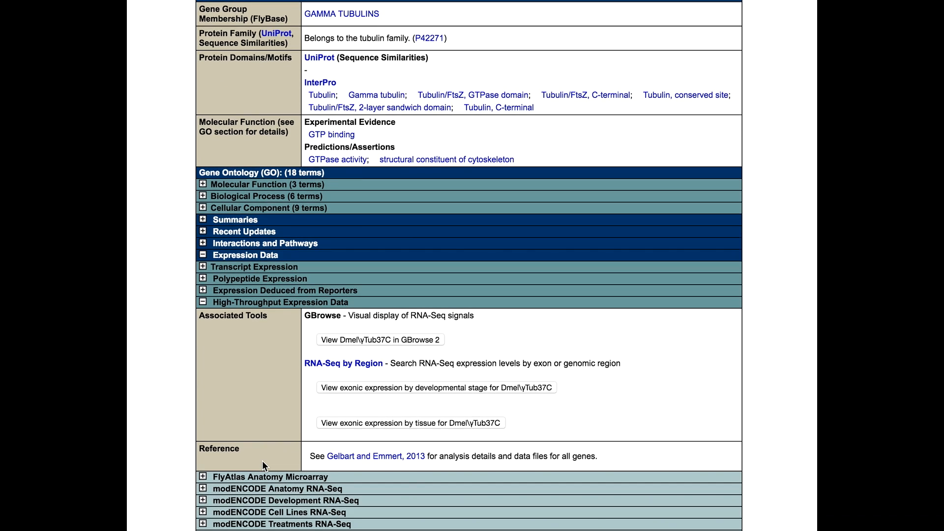
scroll("down", 3)
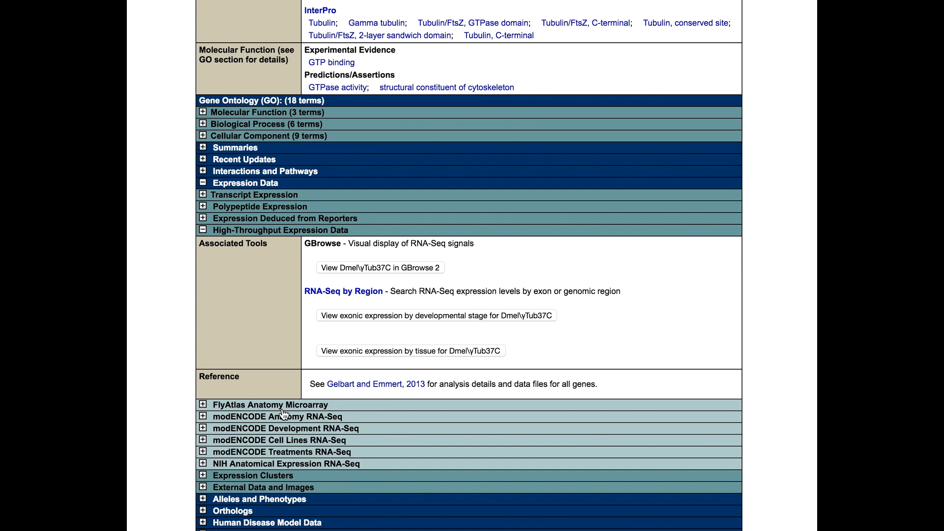
mouse_move(284, 432)
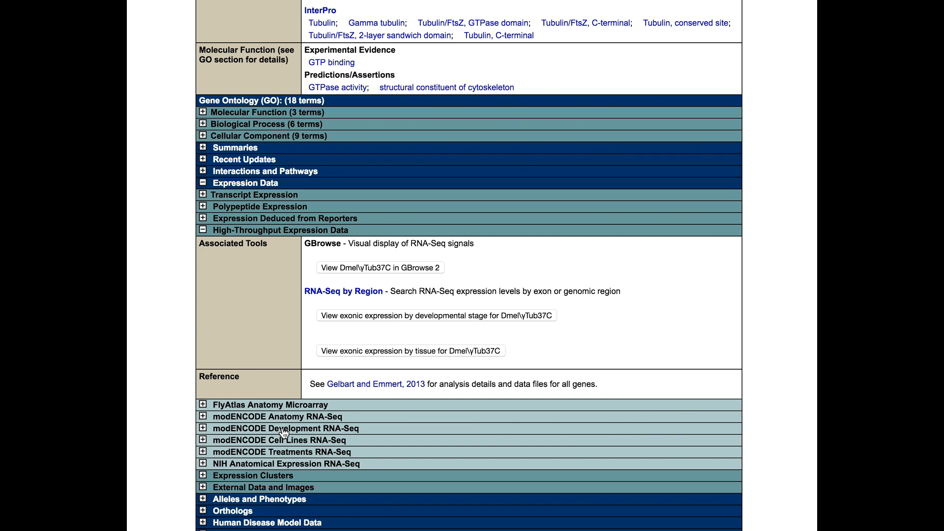
left_click(203, 429)
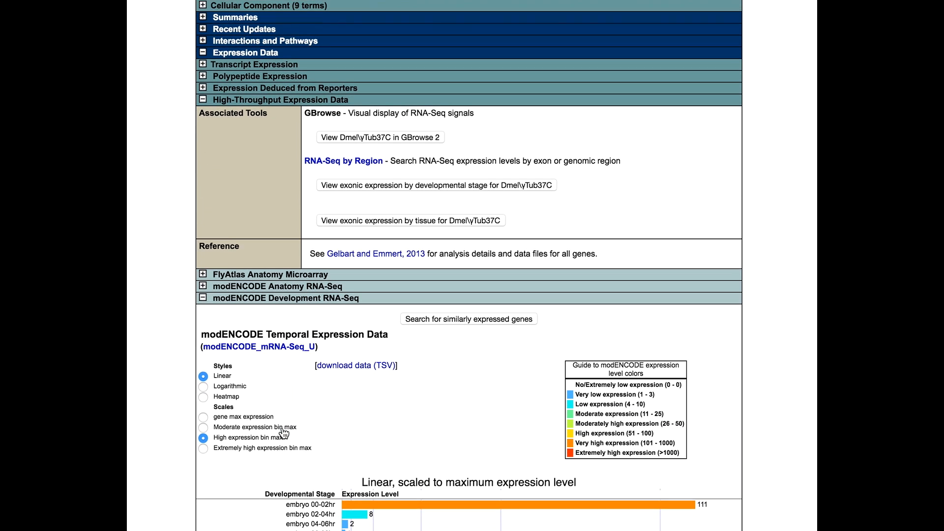
scroll("down", 3)
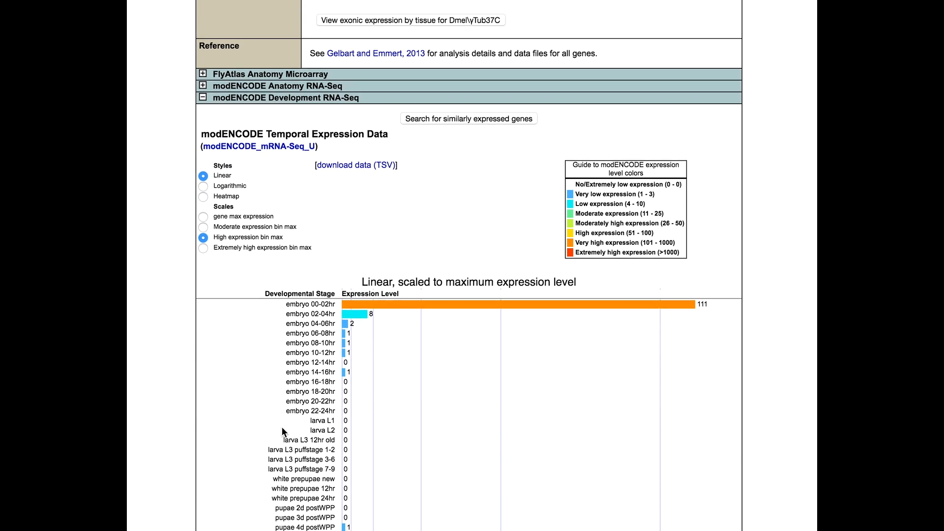
scroll("down", 3)
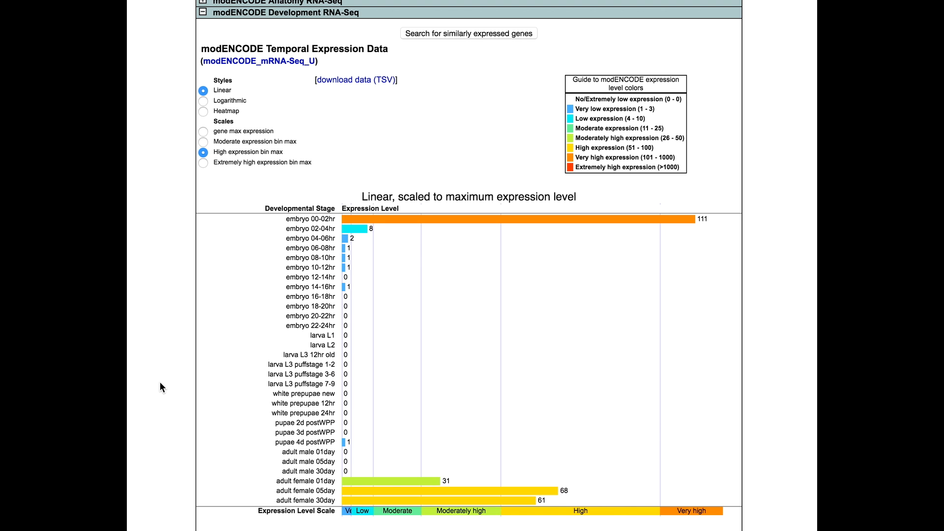
mouse_move(451, 54)
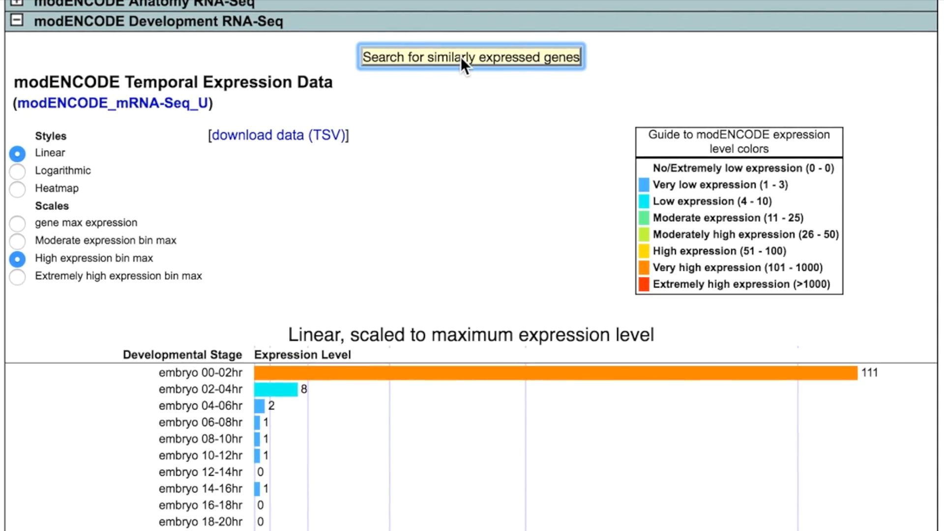
Run the similarly-expressed-genes query for gammaTub37C and open the alphaTub67C report.
left_click(470, 57)
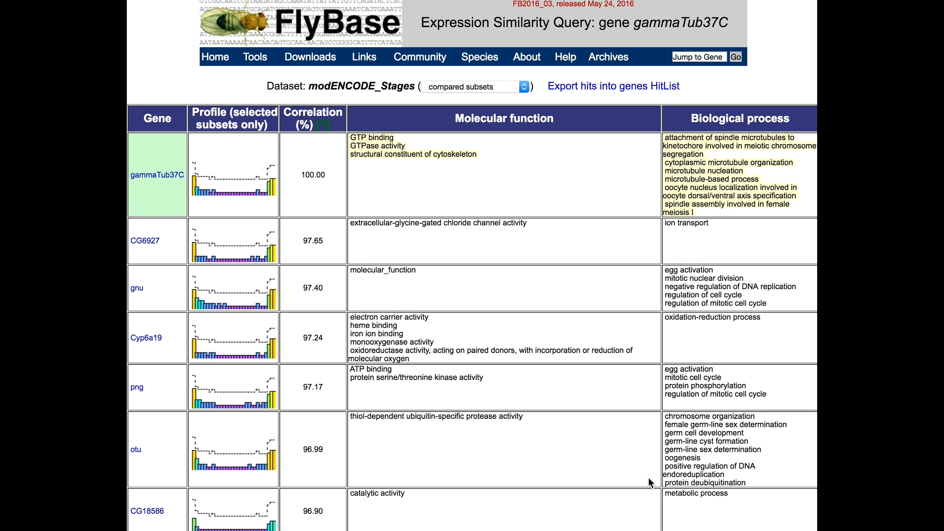
mouse_move(667, 127)
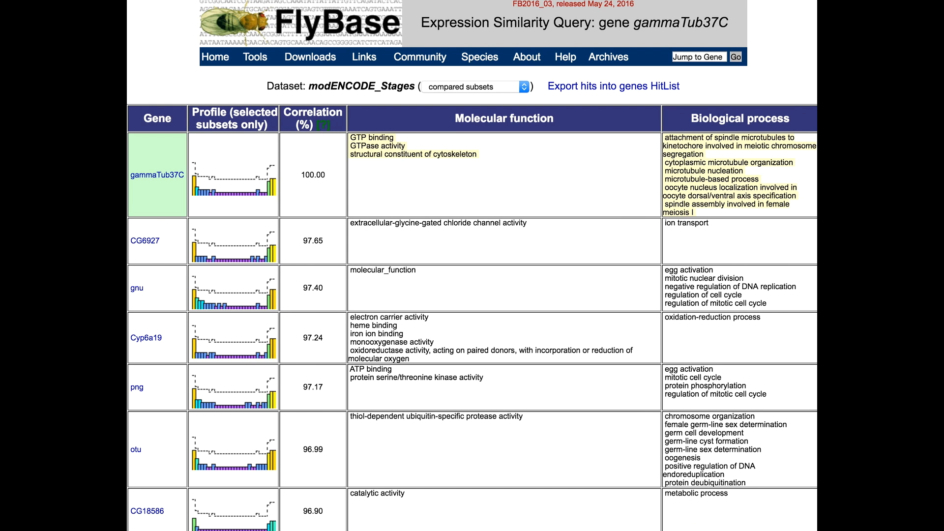
scroll("down", 3)
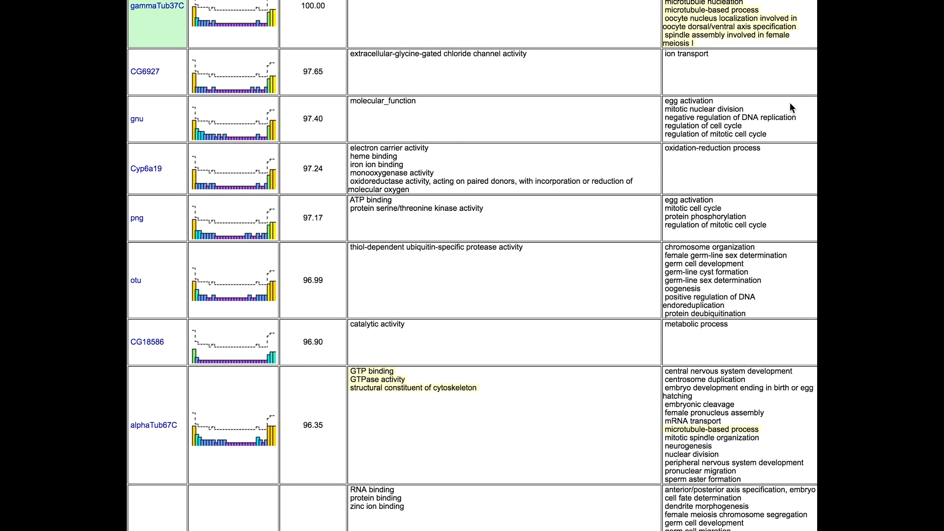
scroll("down", 3)
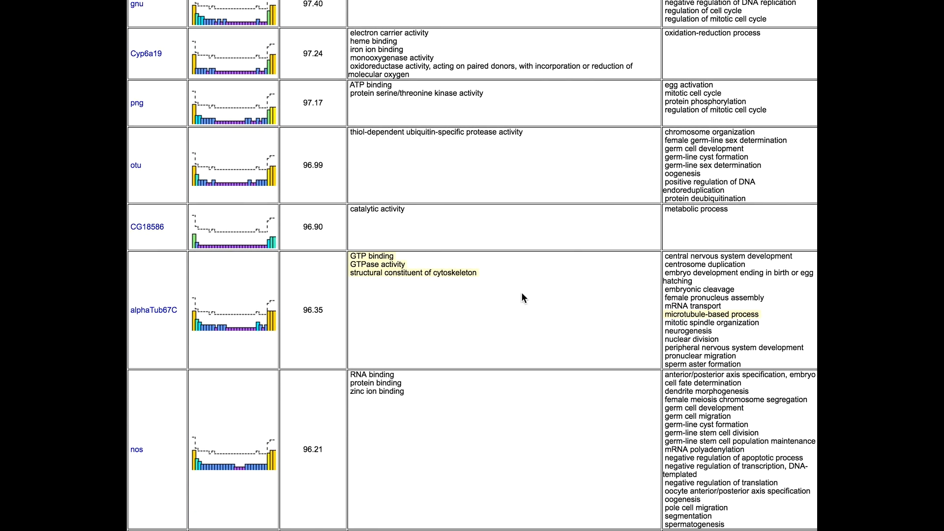
left_click(149, 310)
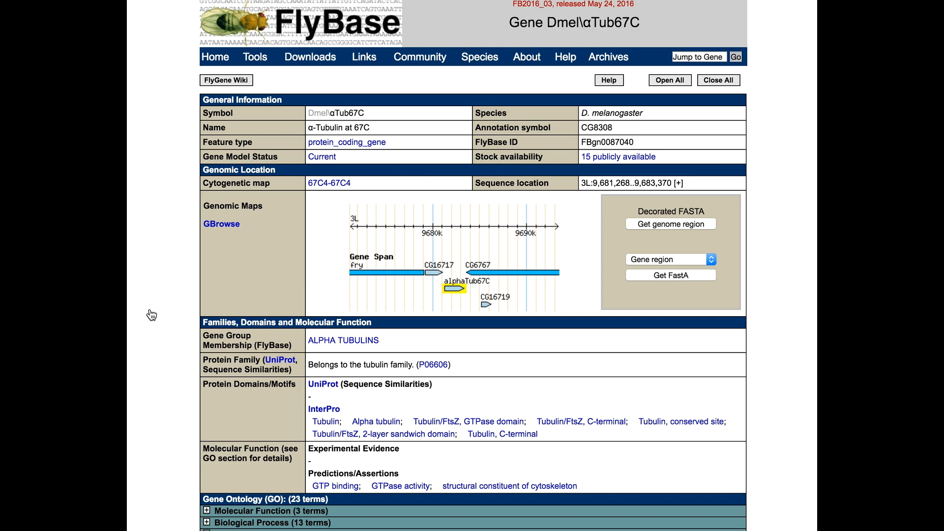
View alphaTub67C's modENCODE Development RNA-Seq chart, then go back to the similarity results.
scroll("down", 3)
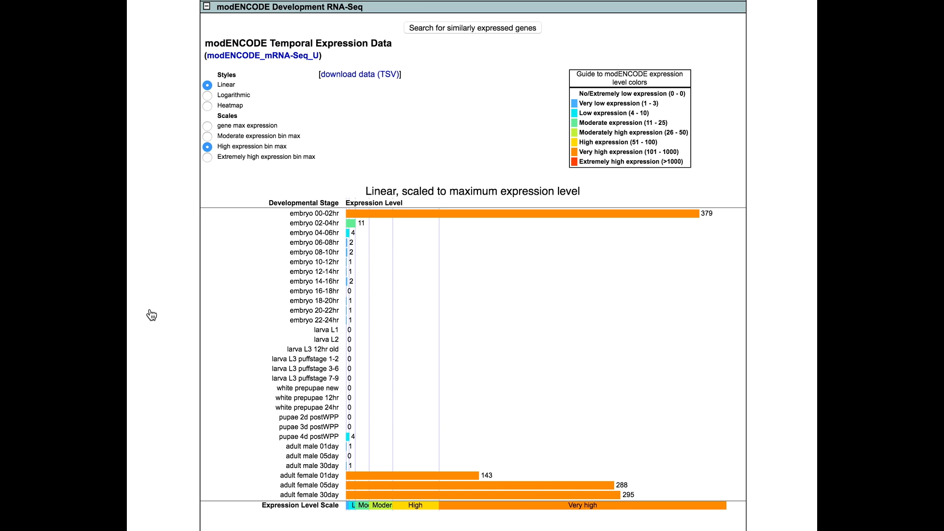
left_click(474, 28)
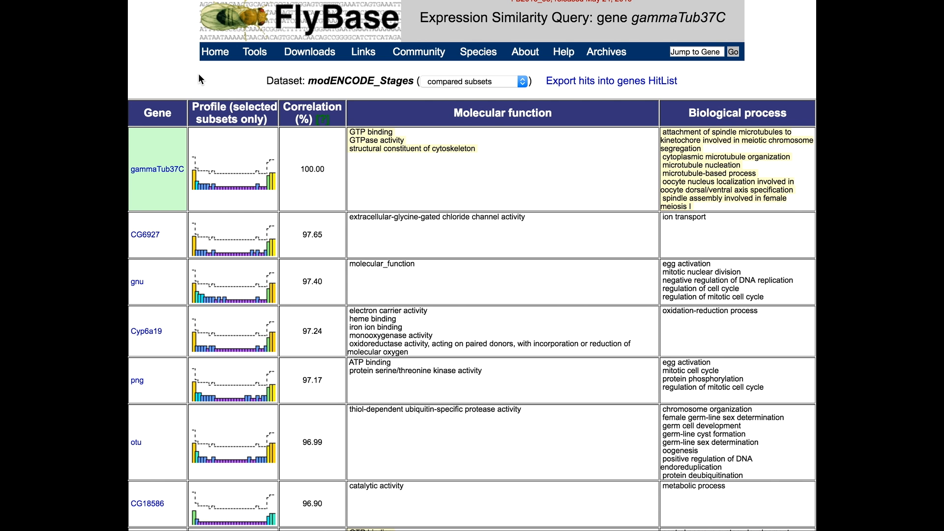
Open the aub gene report from lower in the similarity results table.
scroll("down", 3)
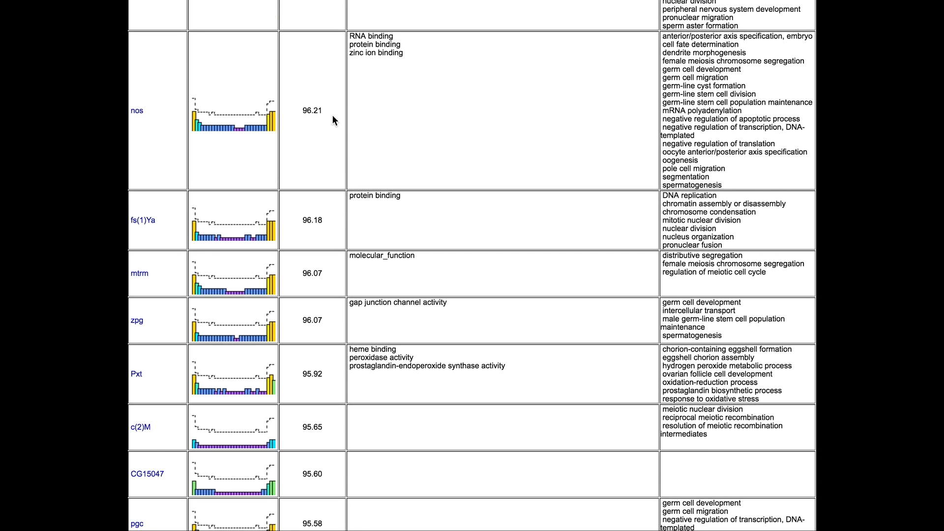
scroll("down", 3)
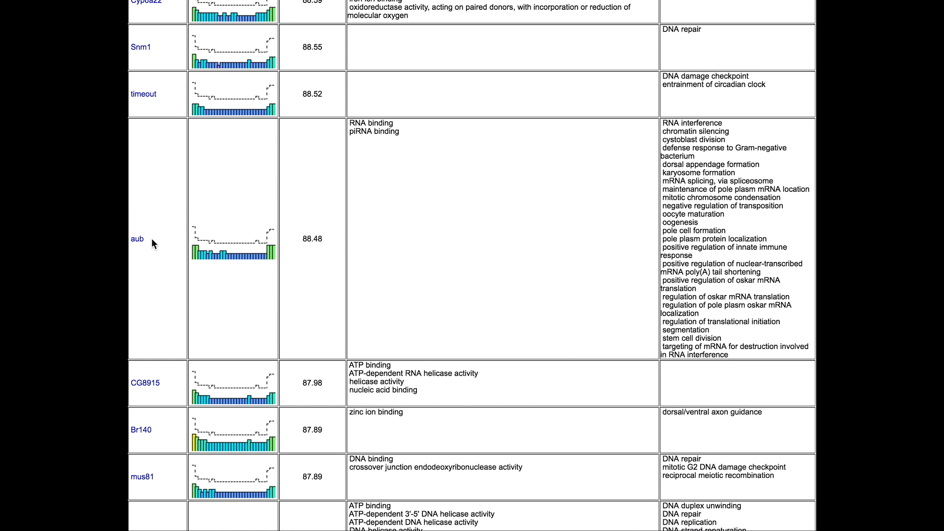
left_click(137, 239)
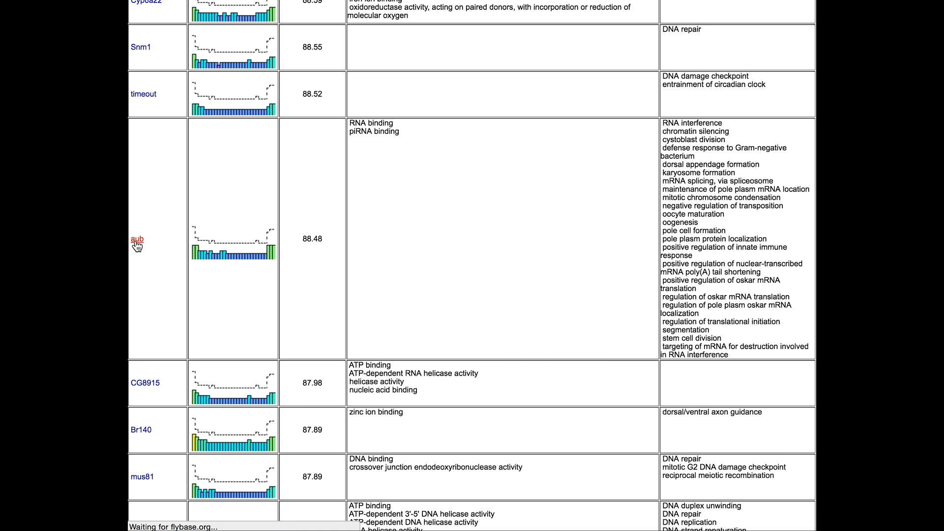
left_click(136, 239)
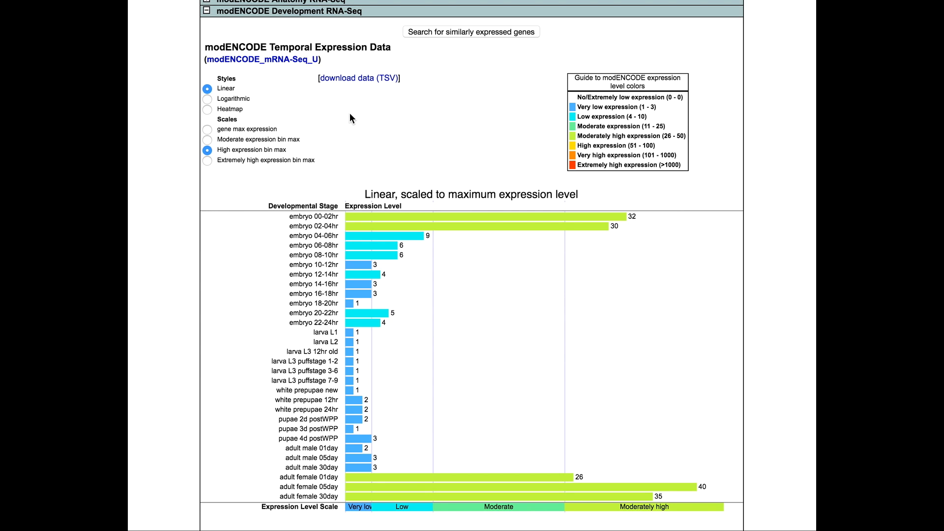
mouse_move(359, 93)
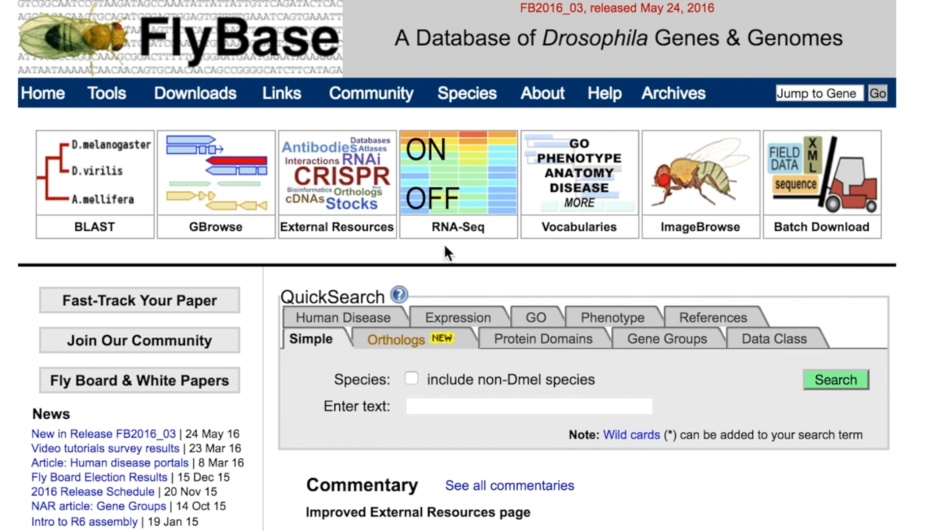
mouse_move(491, 244)
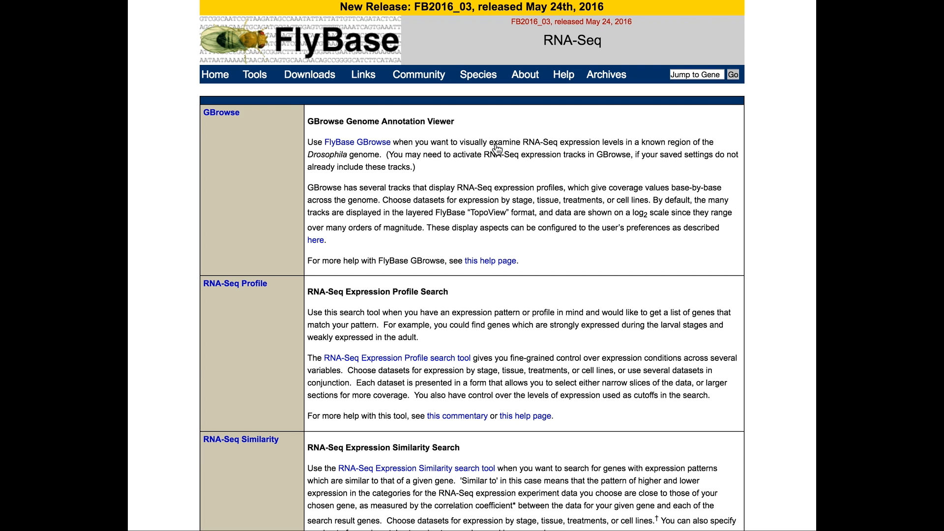
Follow the 'RNA-Seq Similarity' link on the RNA-Seq overview page.
scroll("down", 3)
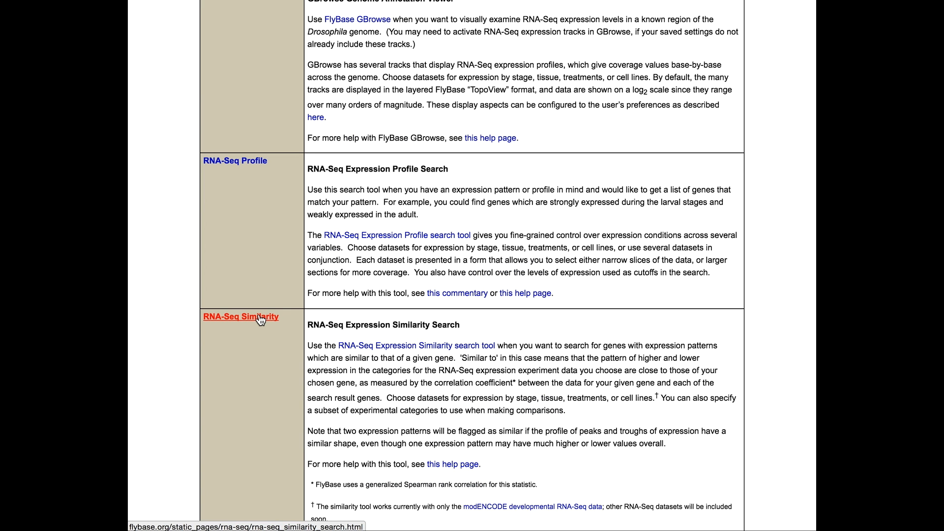
left_click(258, 317)
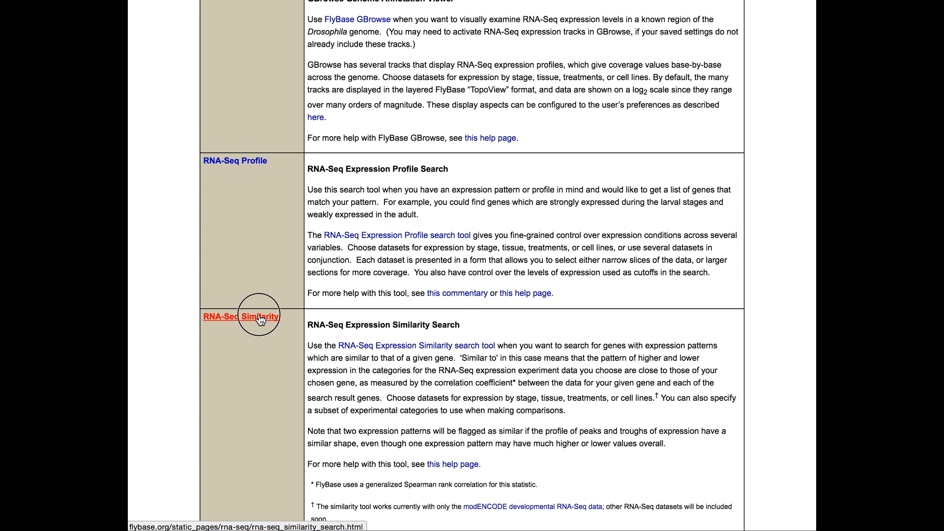
left_click(259, 317)
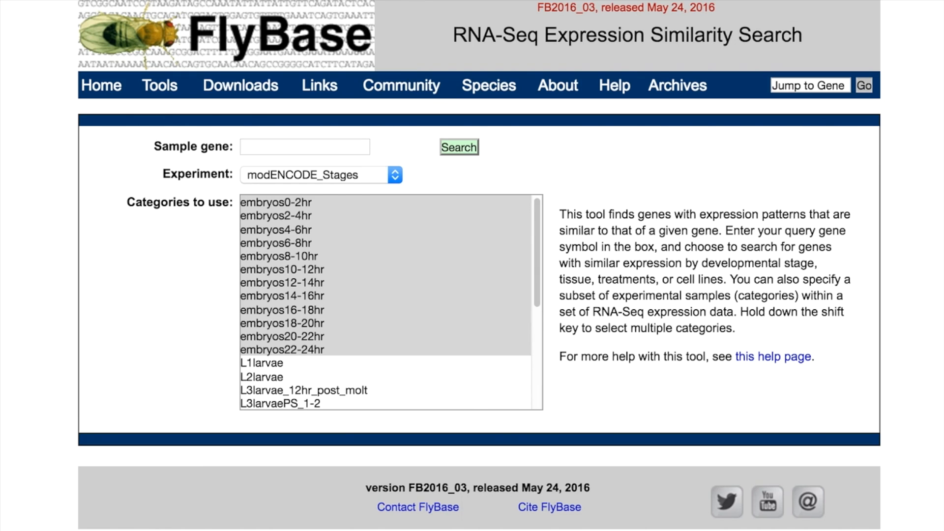